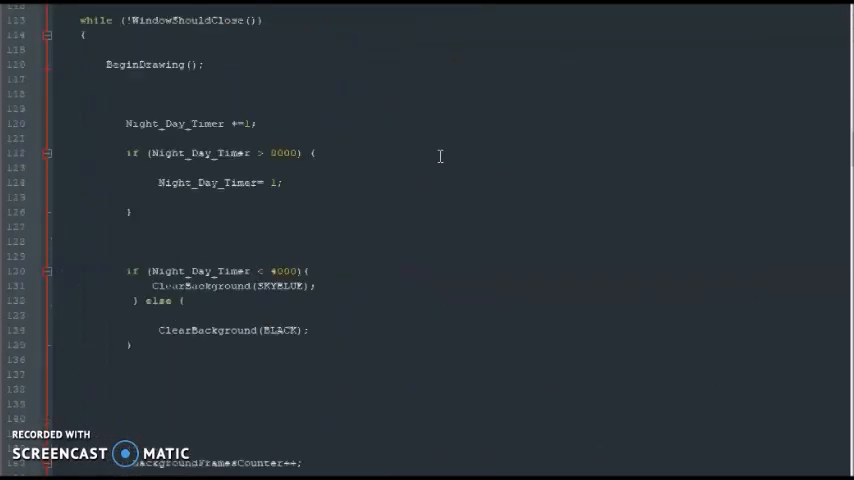
Declare 'bool Jump;' and 'int JumpTimer;' after 'bool left;' in the global variables
{"action": "scroll", "scroll_direction": "down", "scroll_amount": 3}
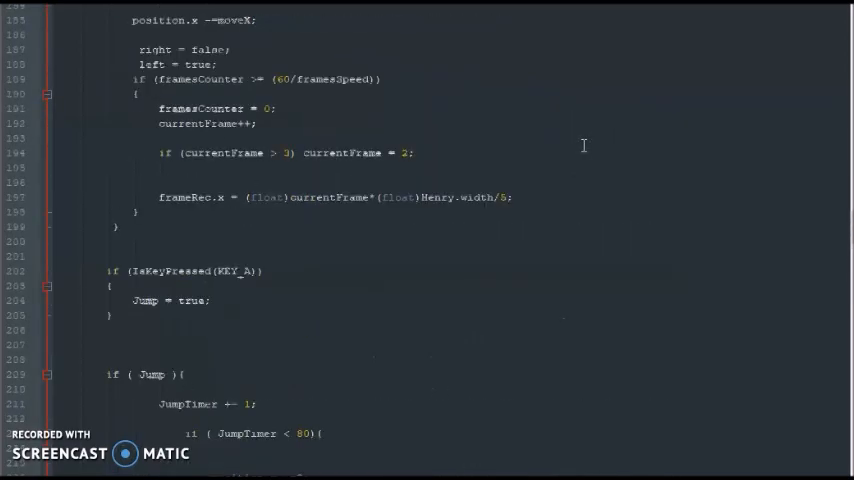
{"action": "scroll", "scroll_direction": "up", "scroll_amount": 3}
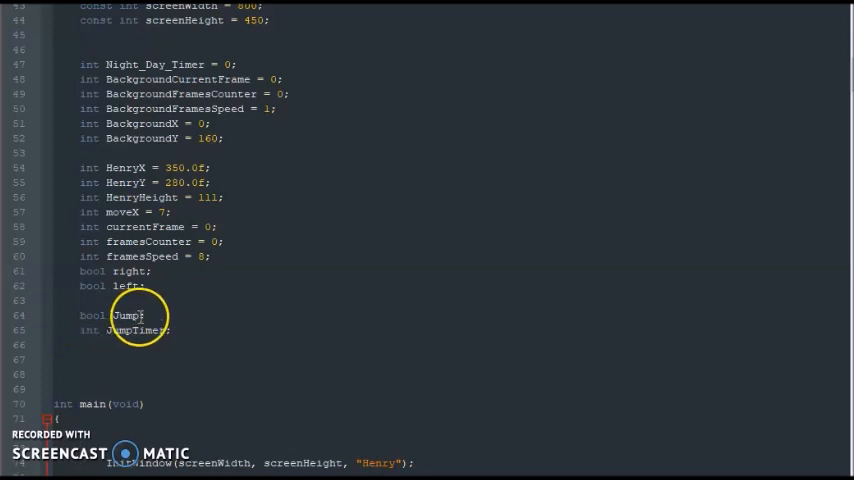
{"action": "mouse_move", "coordinate": [62, 332]}
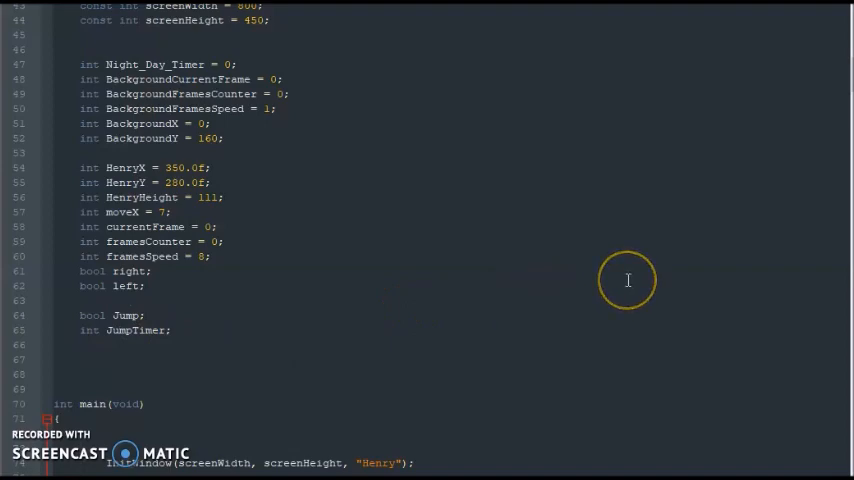
{"action": "scroll", "scroll_direction": "down", "scroll_amount": 3}
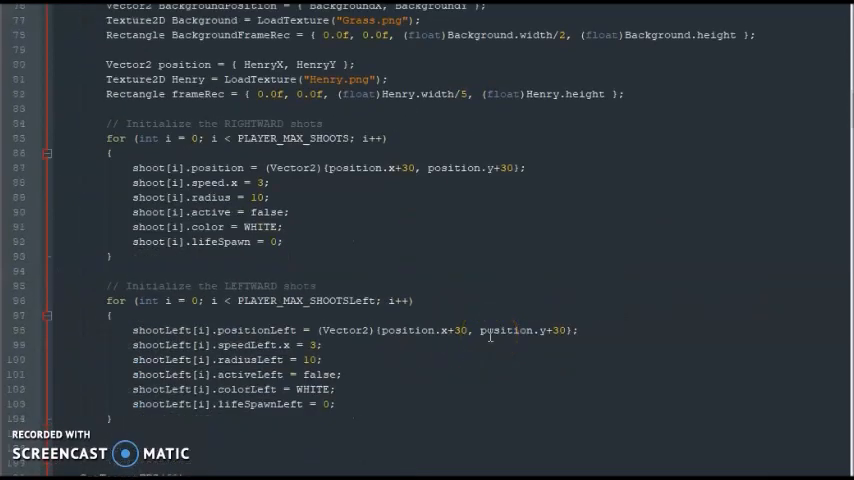
{"action": "scroll", "scroll_direction": "down", "scroll_amount": 3}
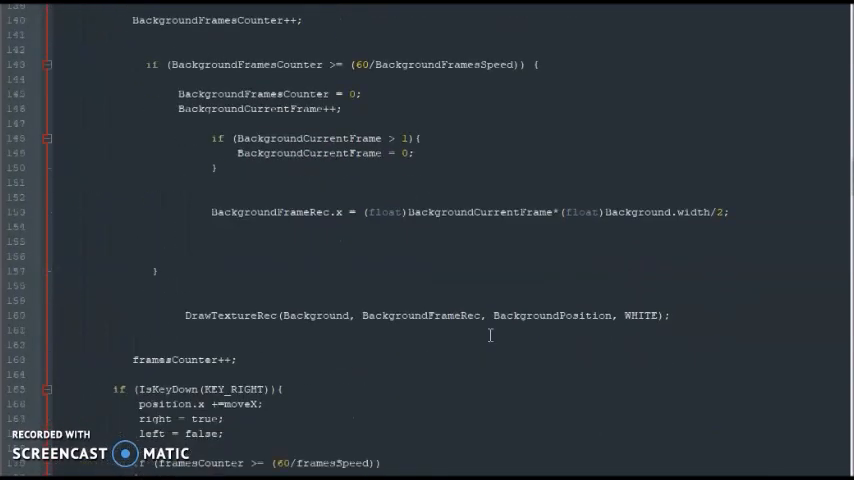
{"action": "scroll", "scroll_direction": "down", "scroll_amount": 3}
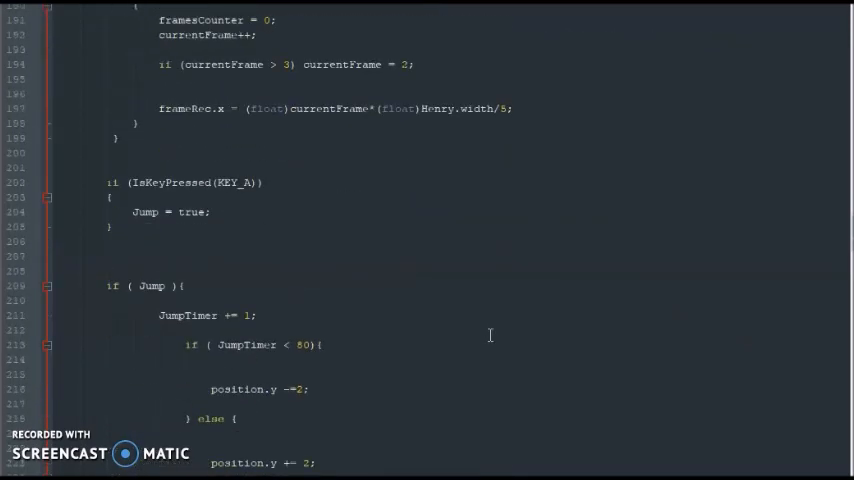
{"action": "scroll", "scroll_direction": "down", "scroll_amount": 3}
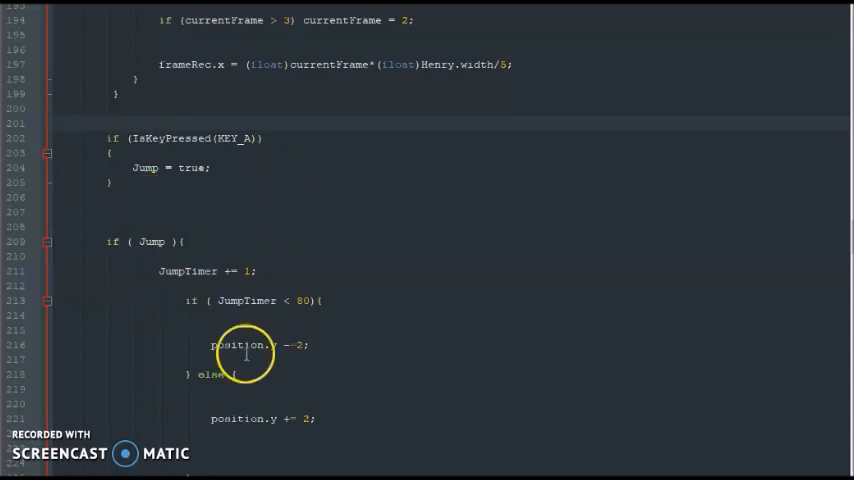
{"action": "mouse_move", "coordinate": [216, 246]}
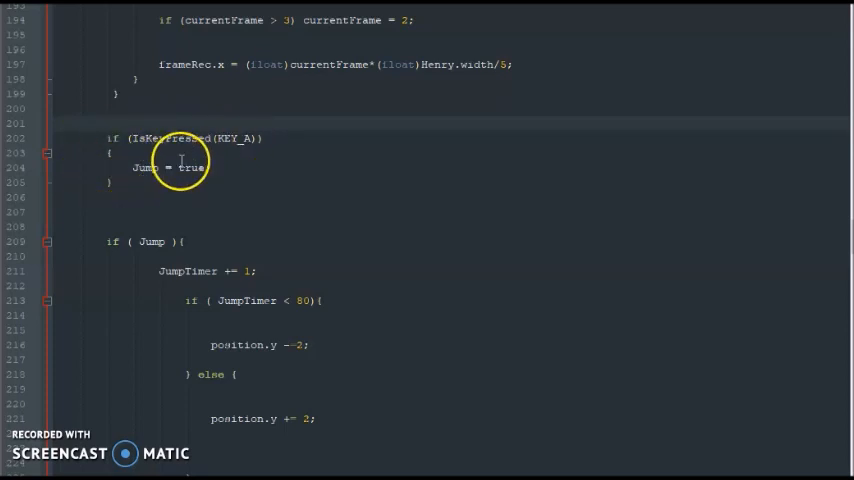
{"action": "mouse_move", "coordinate": [264, 252]}
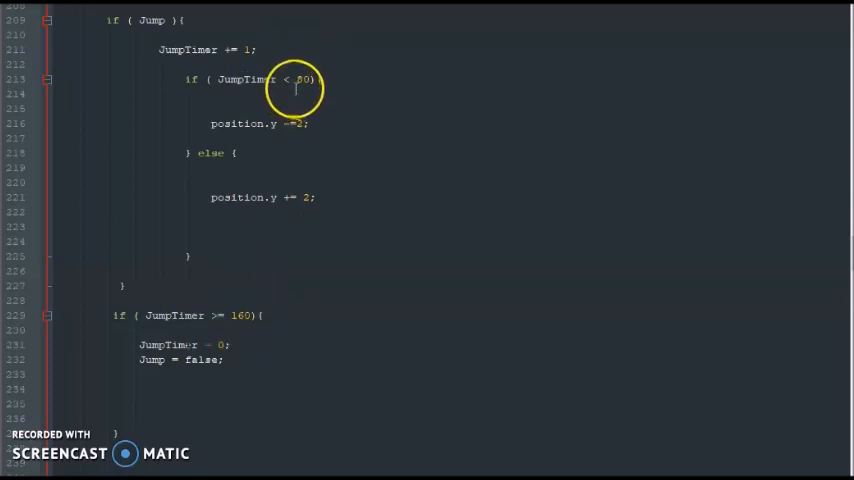
{"action": "mouse_move", "coordinate": [348, 208]}
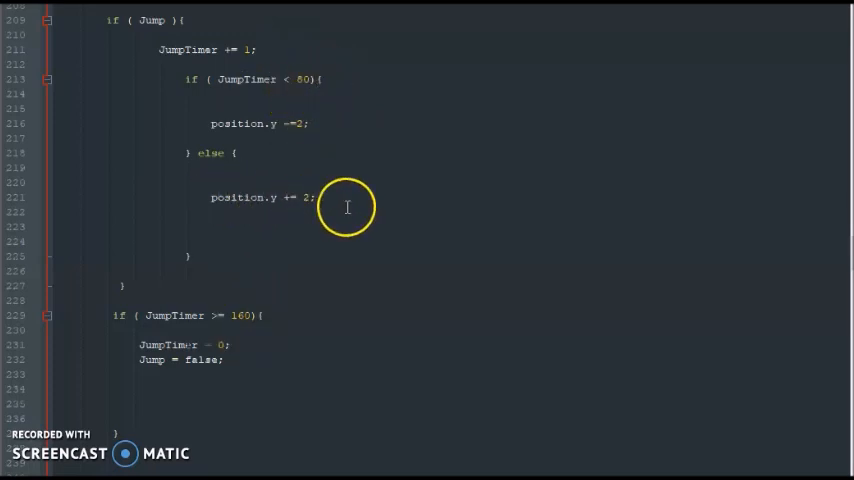
{"action": "mouse_move", "coordinate": [244, 328]}
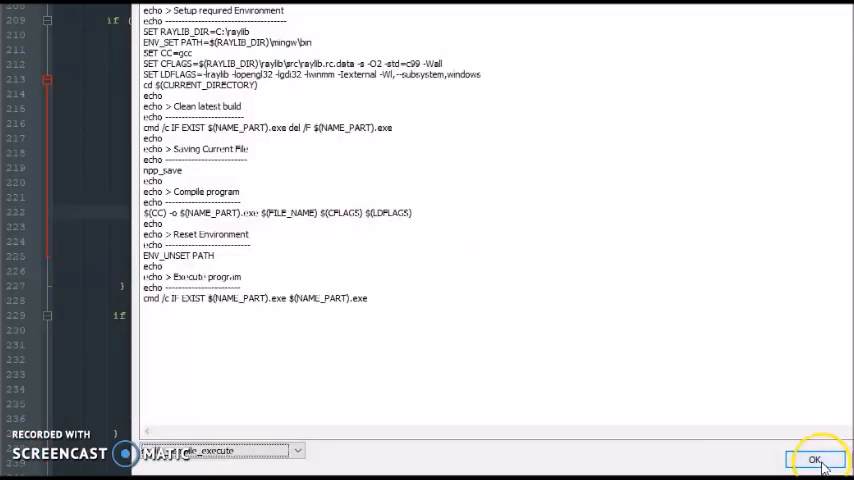
Build and run via the raylib compile script so the Henry window opens
{"action": "left_click", "coordinate": [816, 460]}
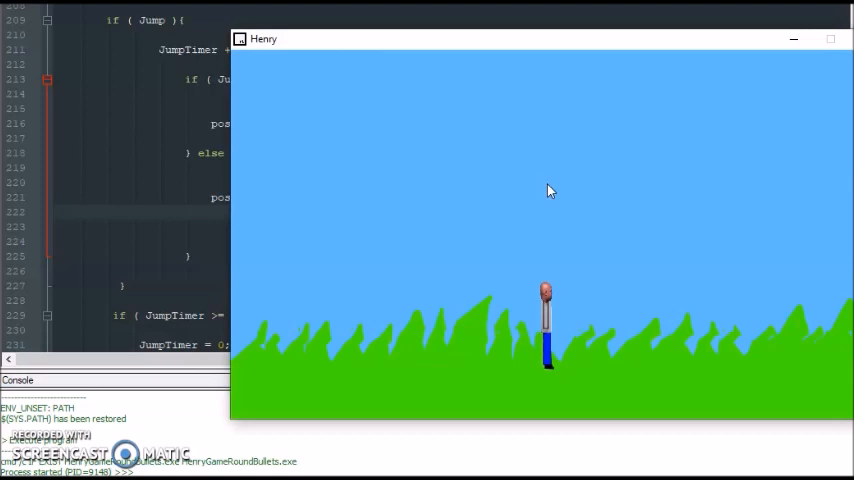